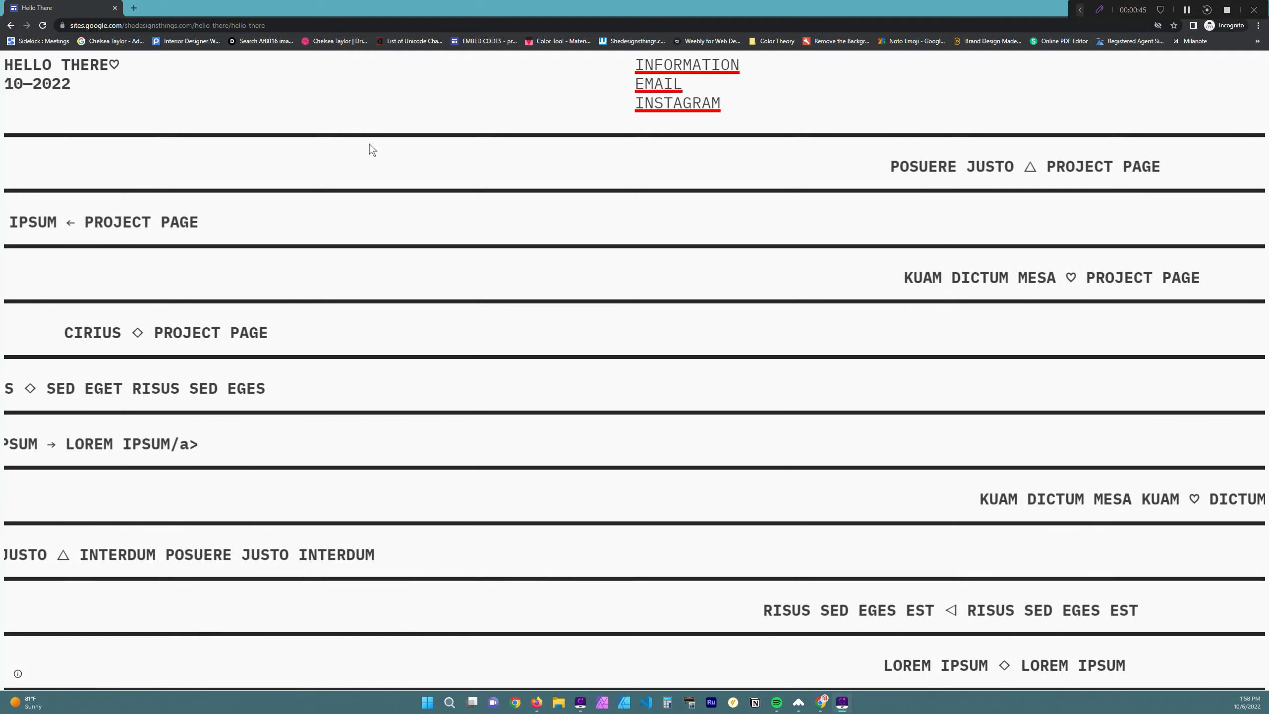
Step: Browse the published Hello There home page and follow a scrolling PROJECT PAGE link to Page 1
scroll(down, 3)
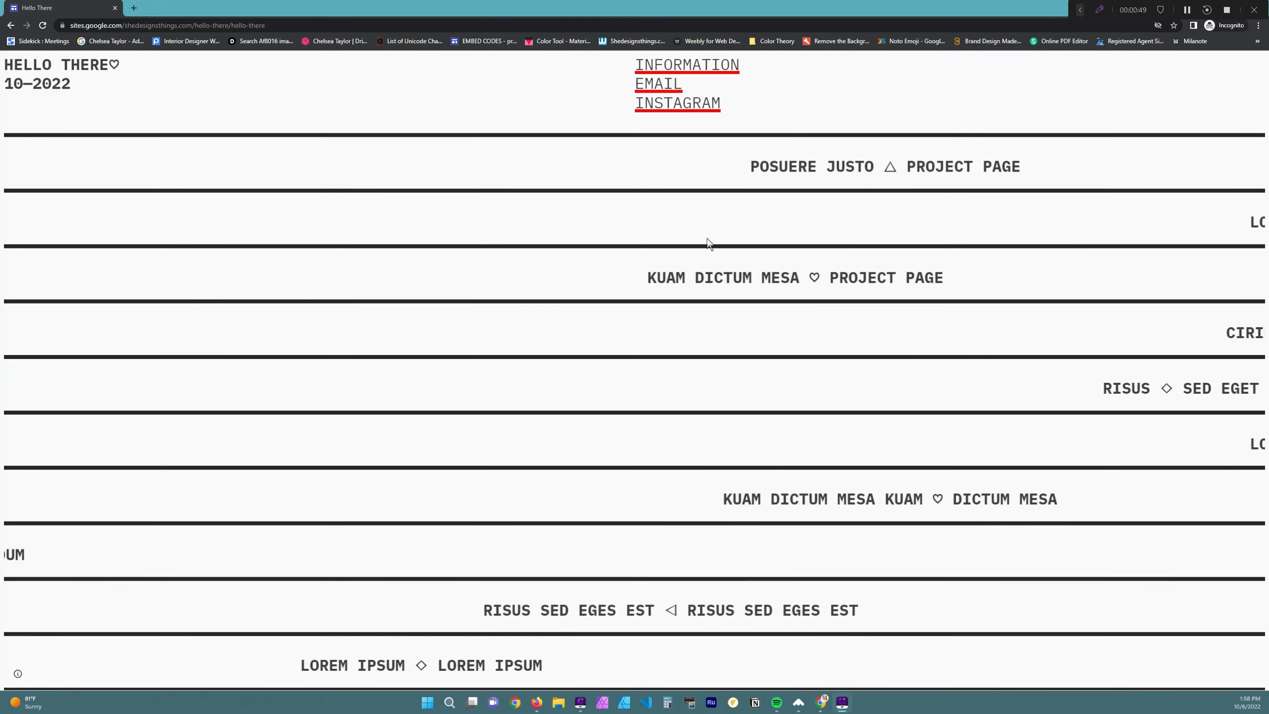
scroll(down, 3)
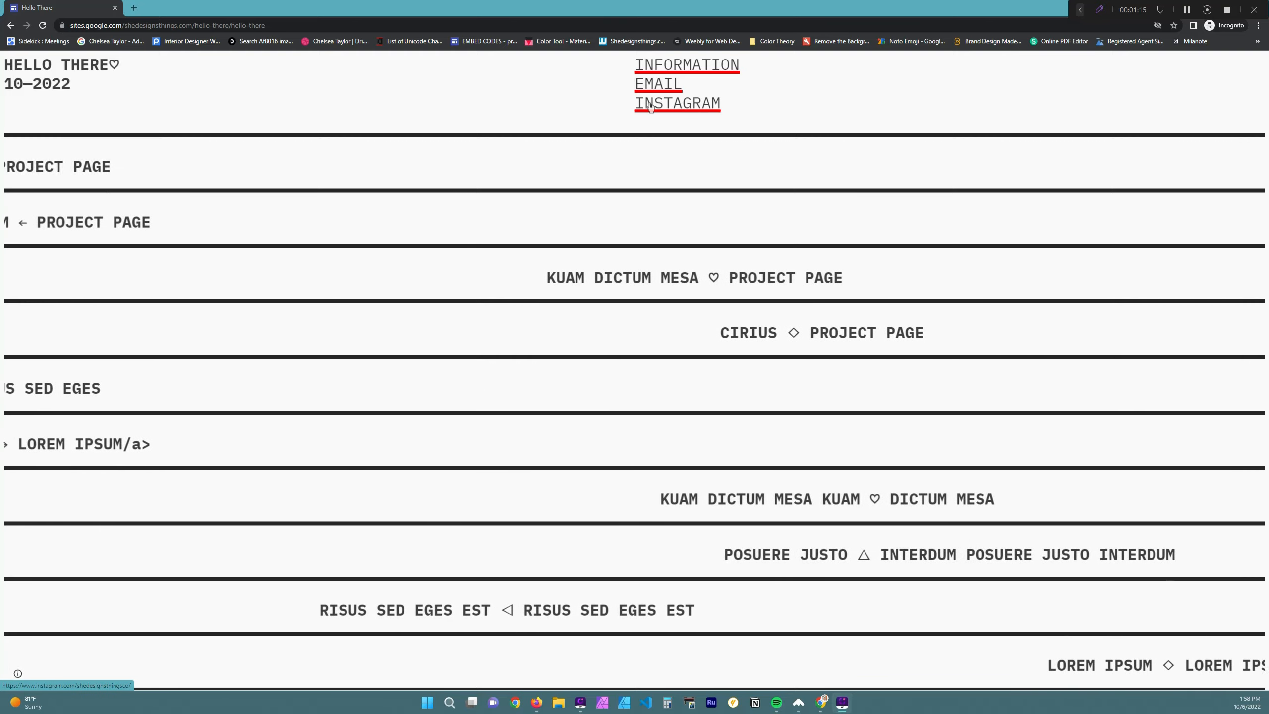
scroll(right, 3)
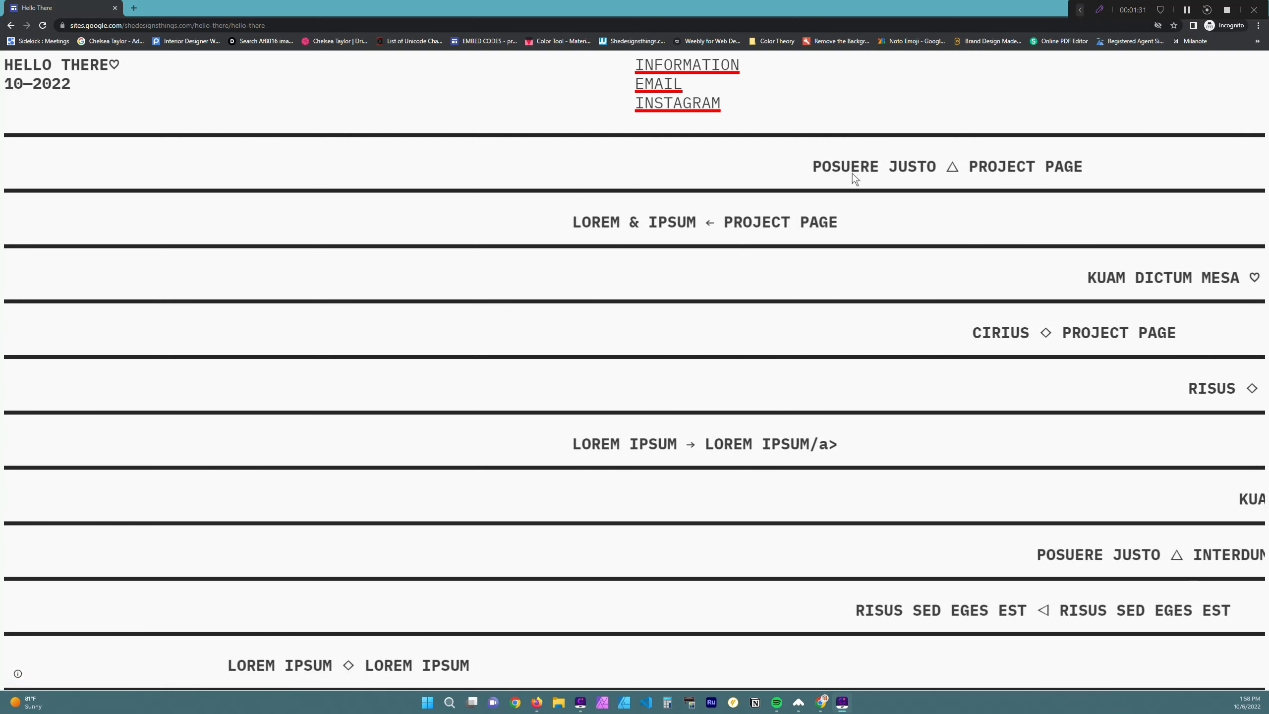
scroll(down, 3)
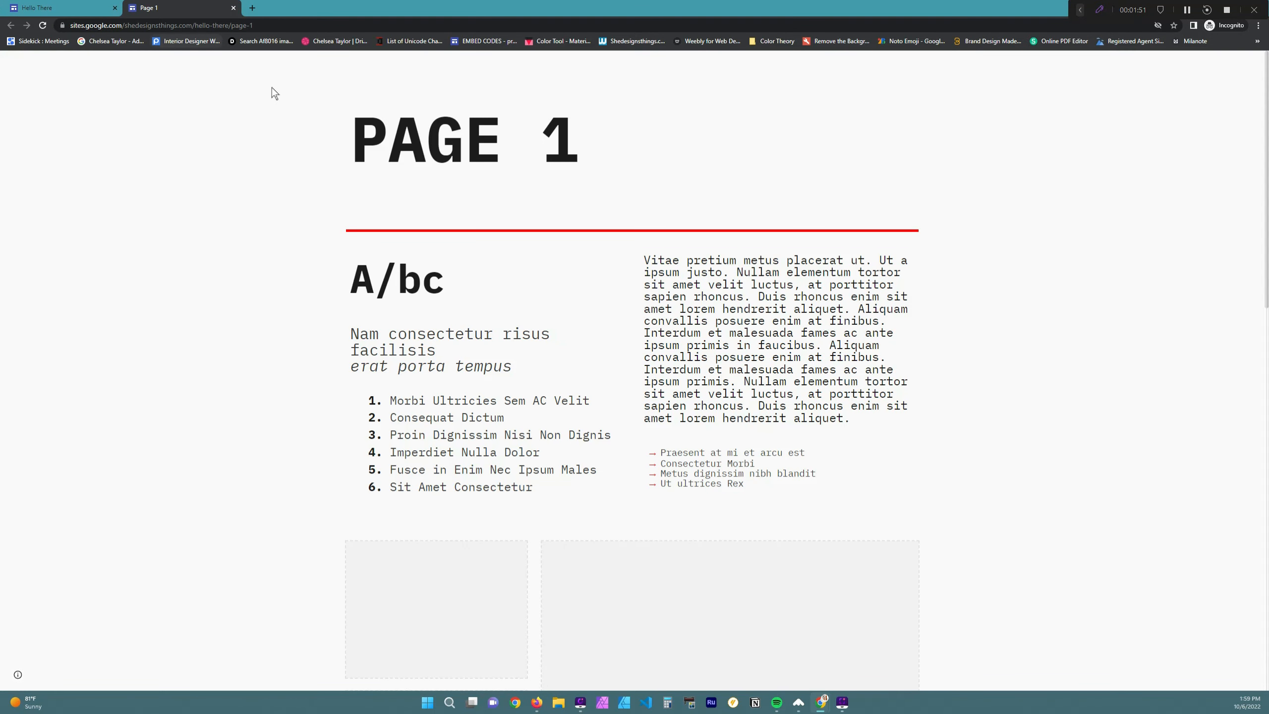
Step: Advance with the red right arrow through Page 2 and Page 3 to Page 4
scroll(down, 3)
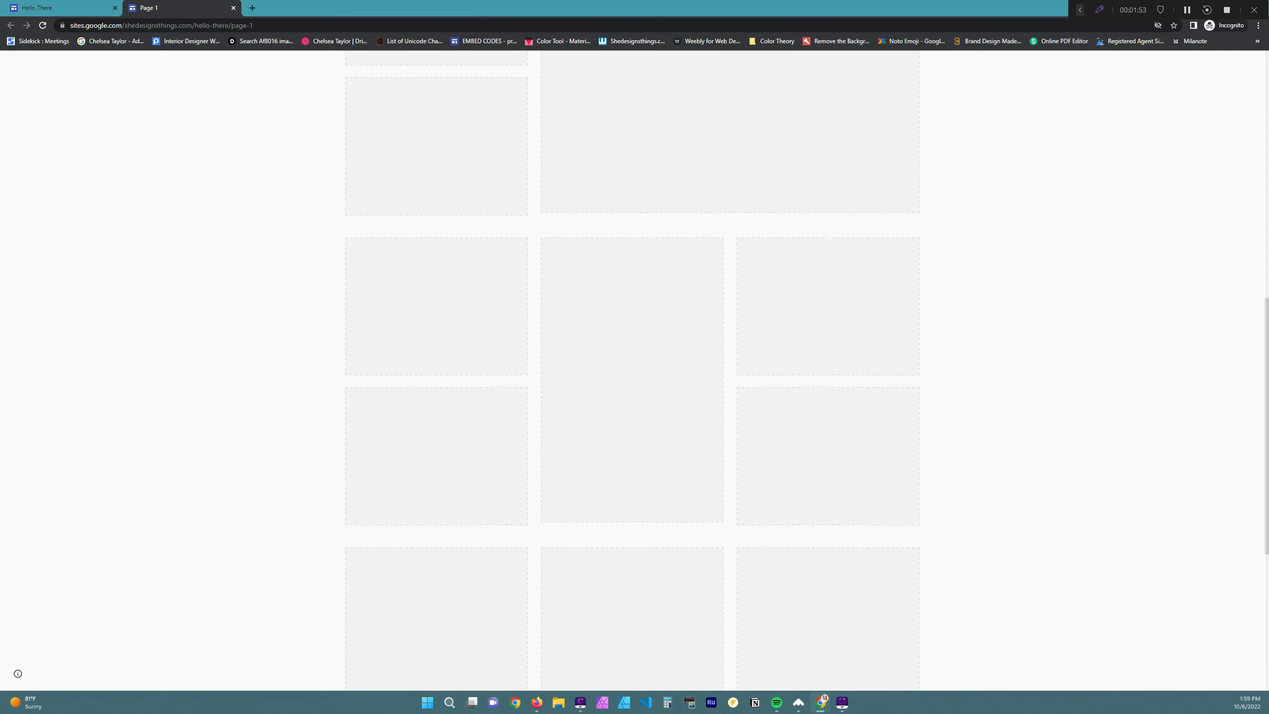
scroll(down, 3)
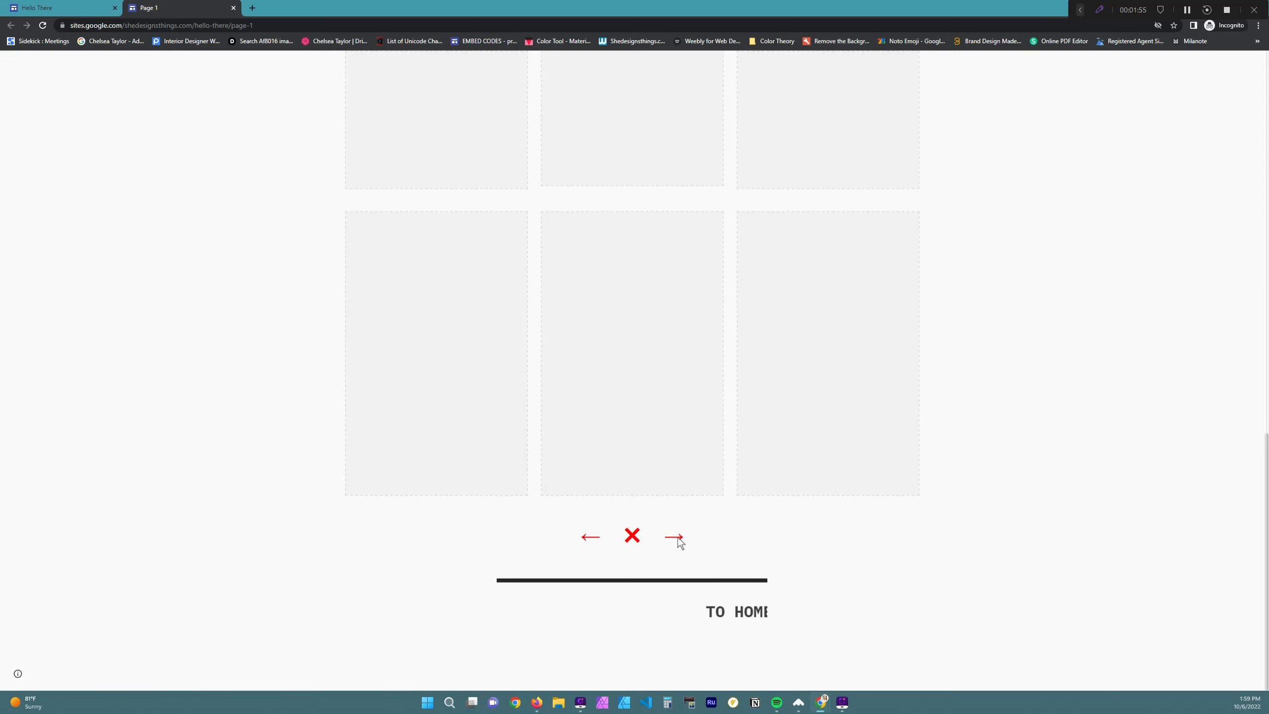
click(676, 535)
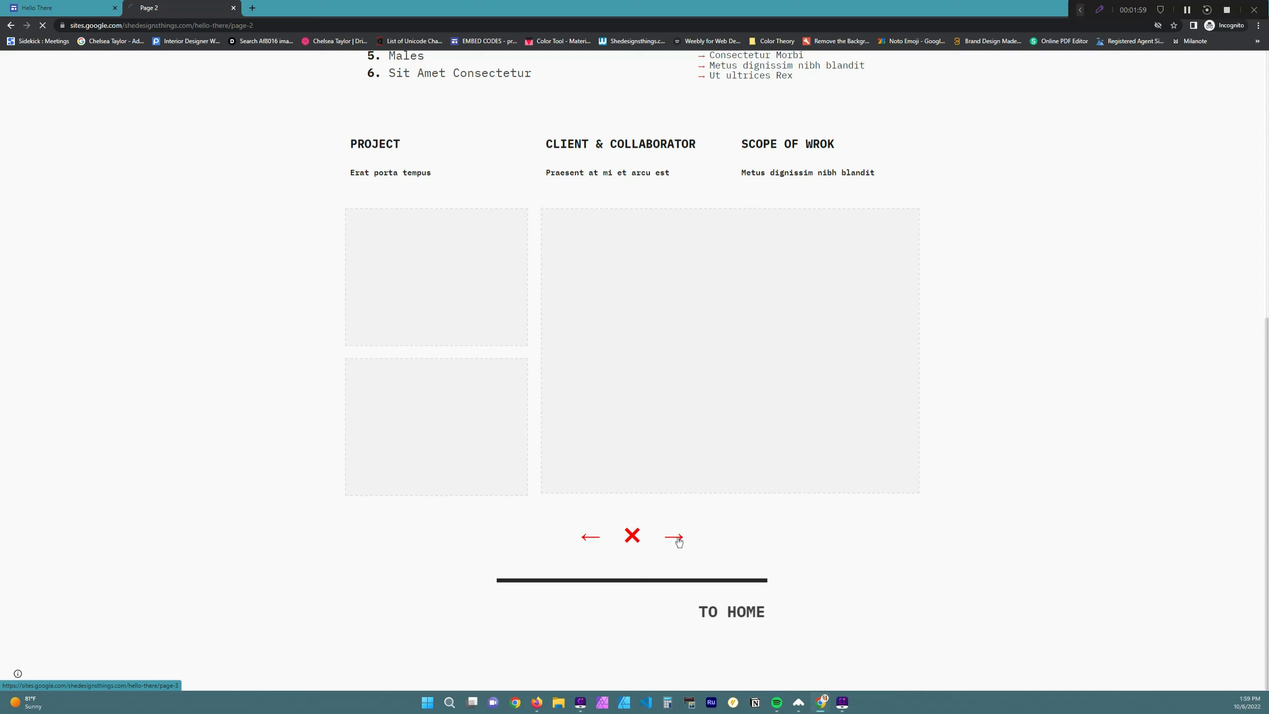
click(673, 535)
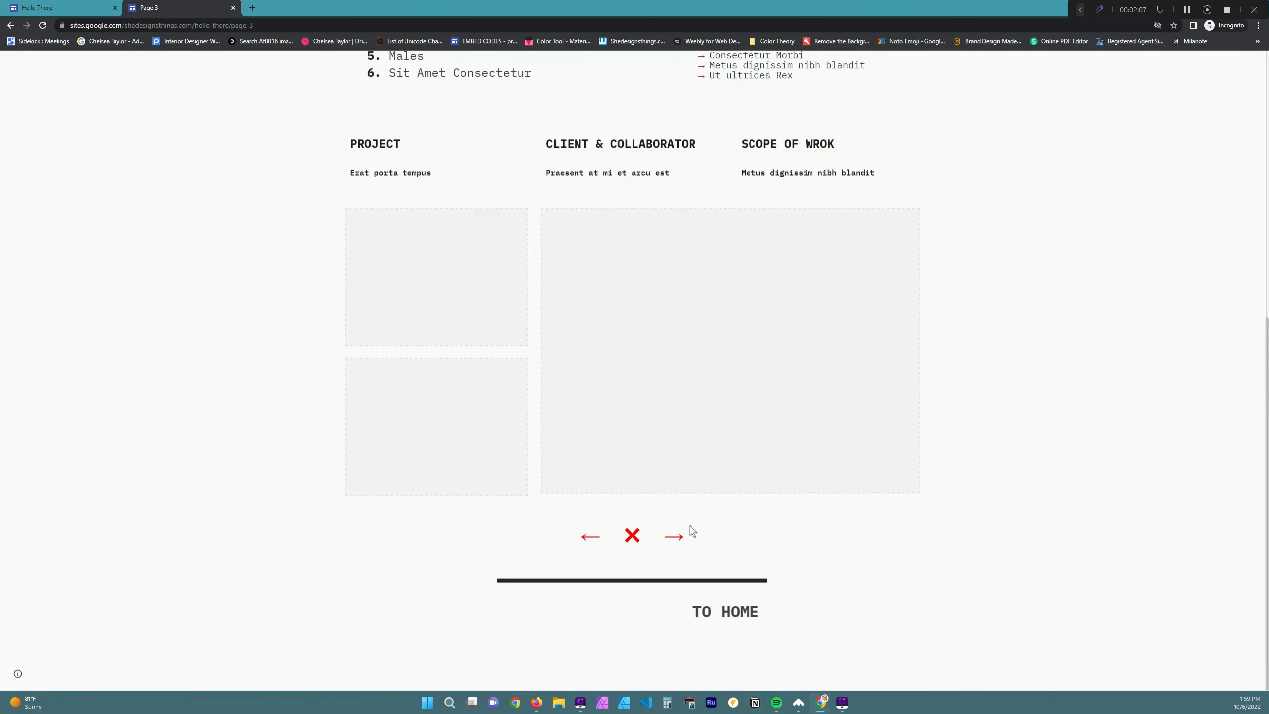
click(673, 535)
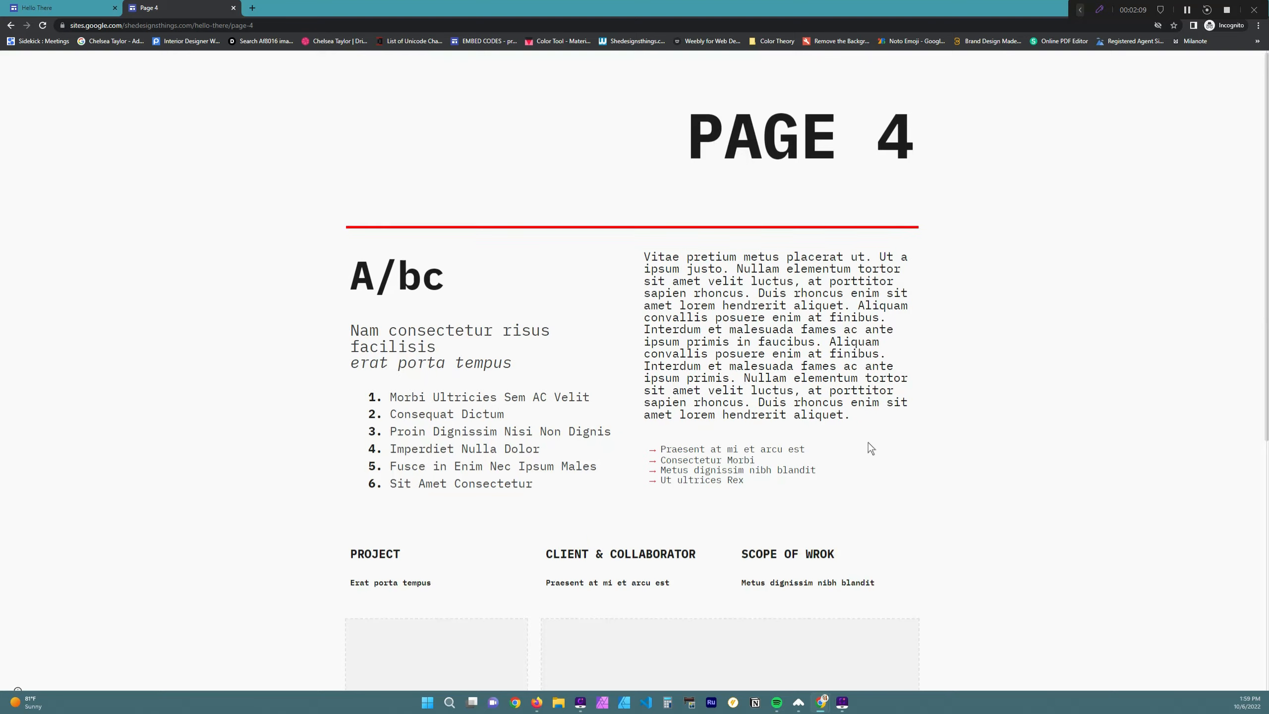
scroll(down, 3)
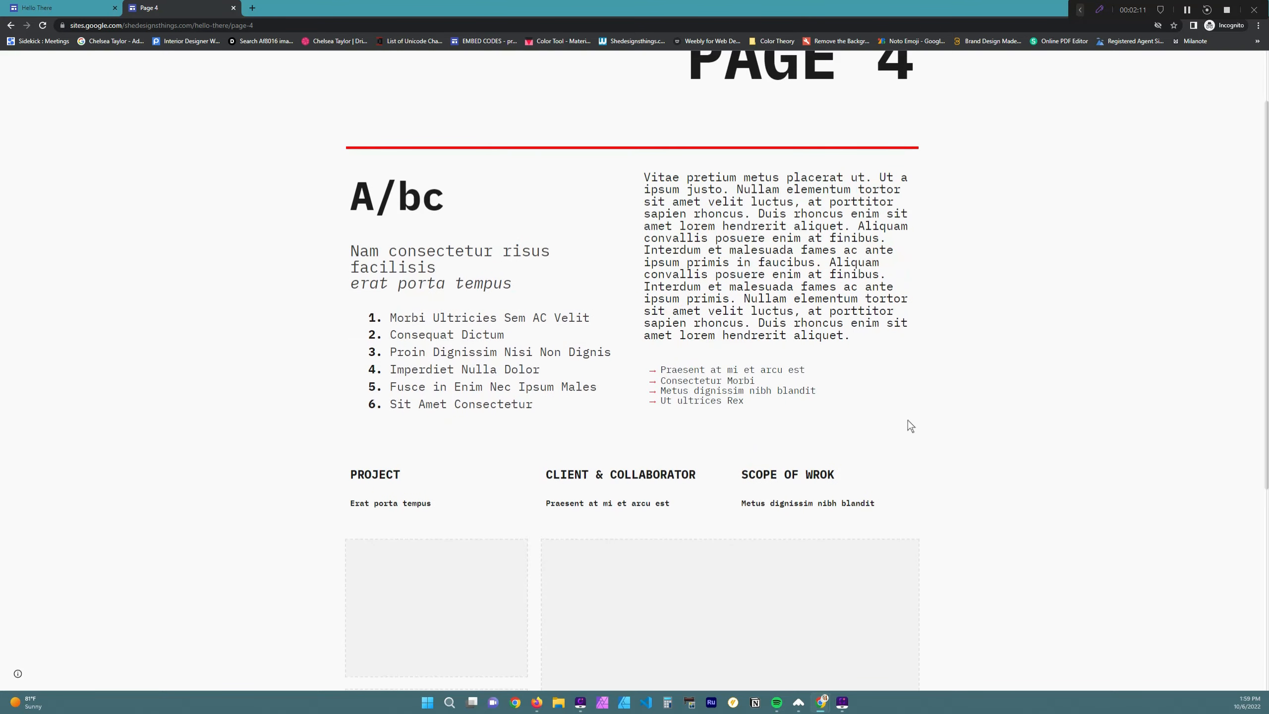
scroll(down, 3)
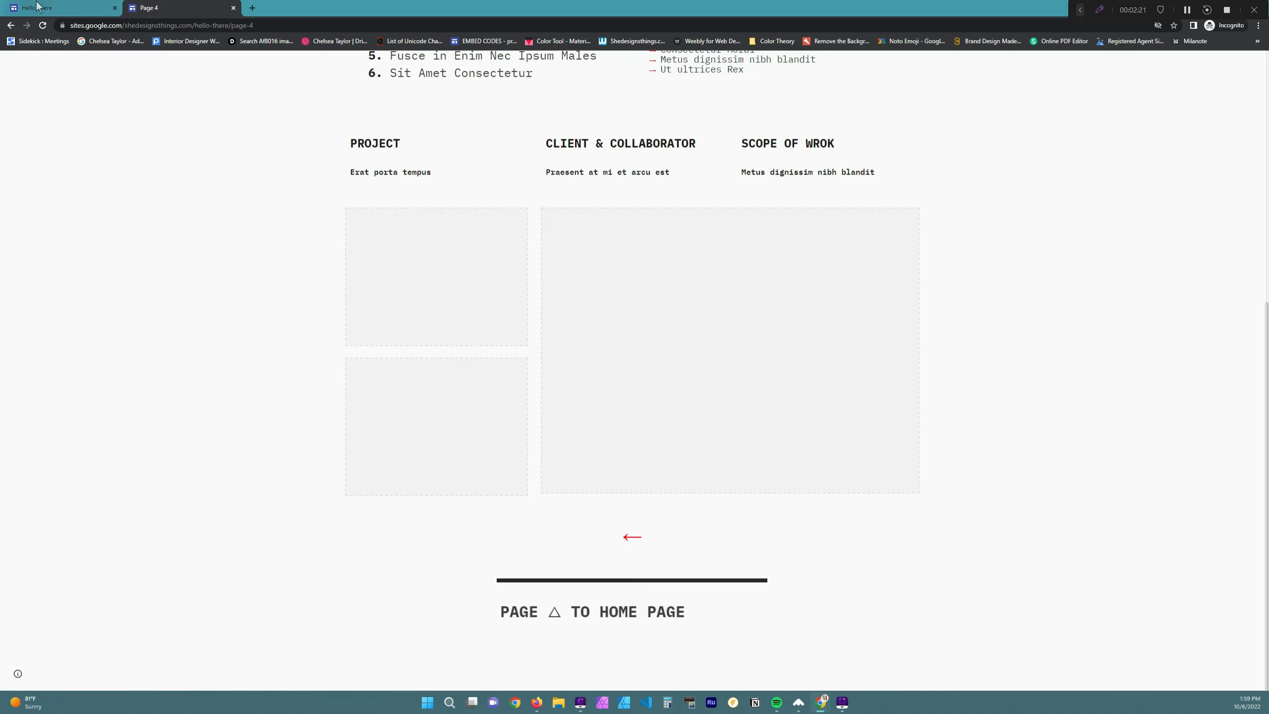
mouse_move(57, 7)
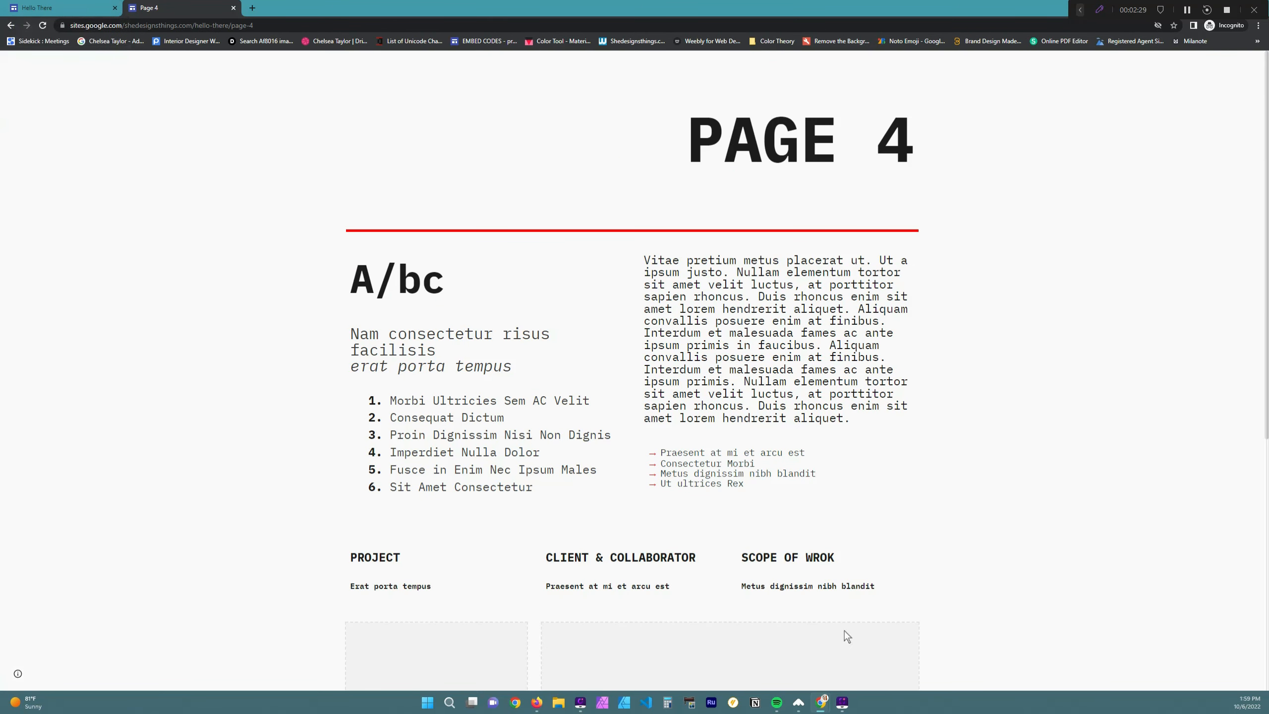
mouse_move(995, 589)
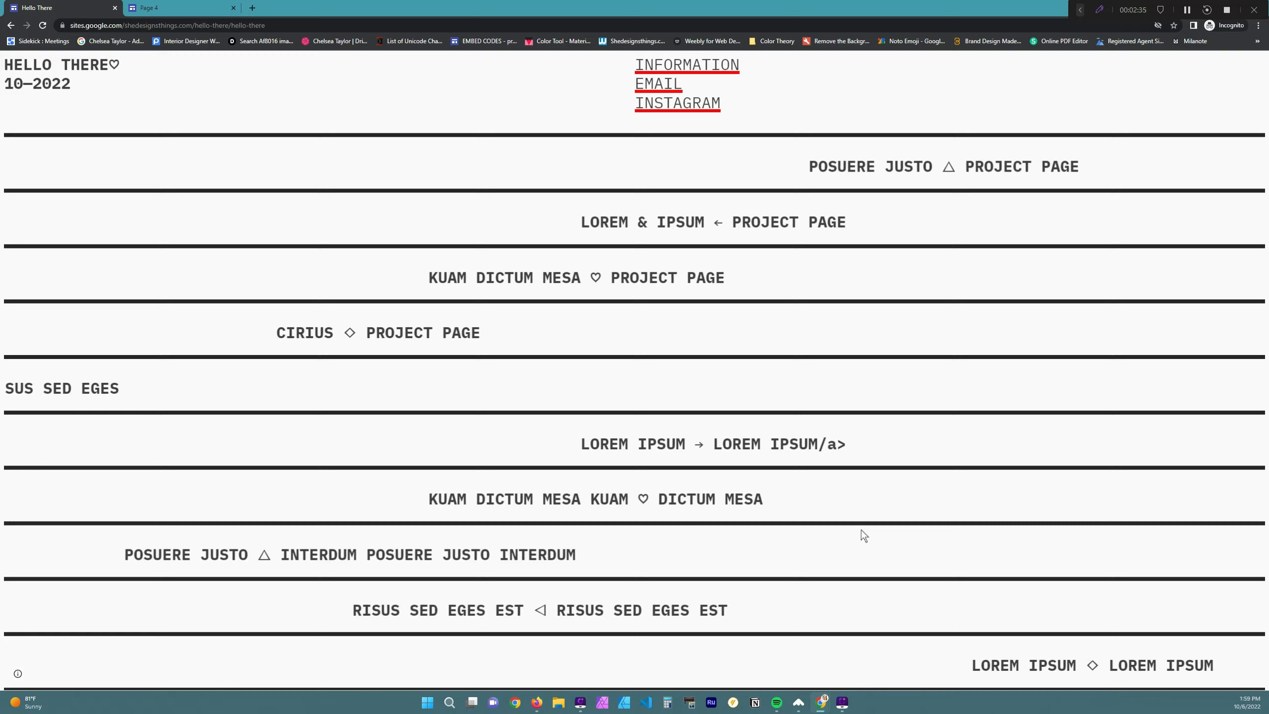
Step: Scroll through the Hello There marquee rows down to the 2022 footer line
scroll(right, 3)
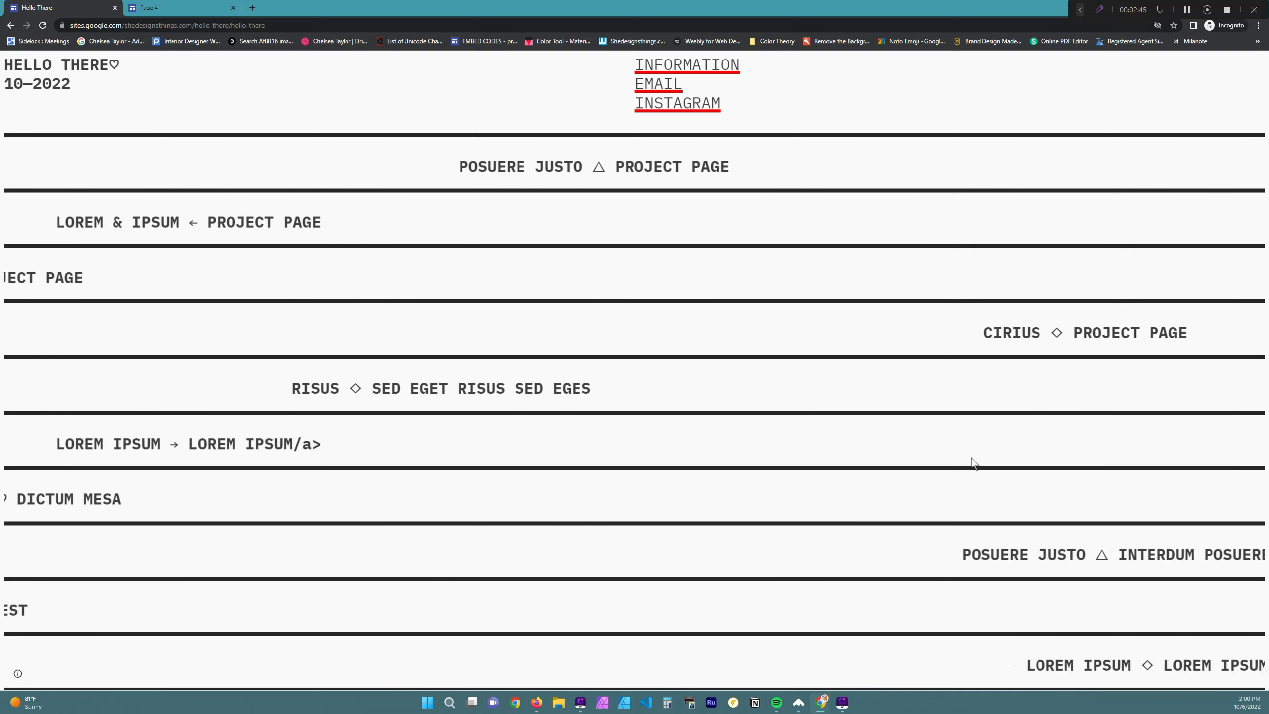
scroll(right, 3)
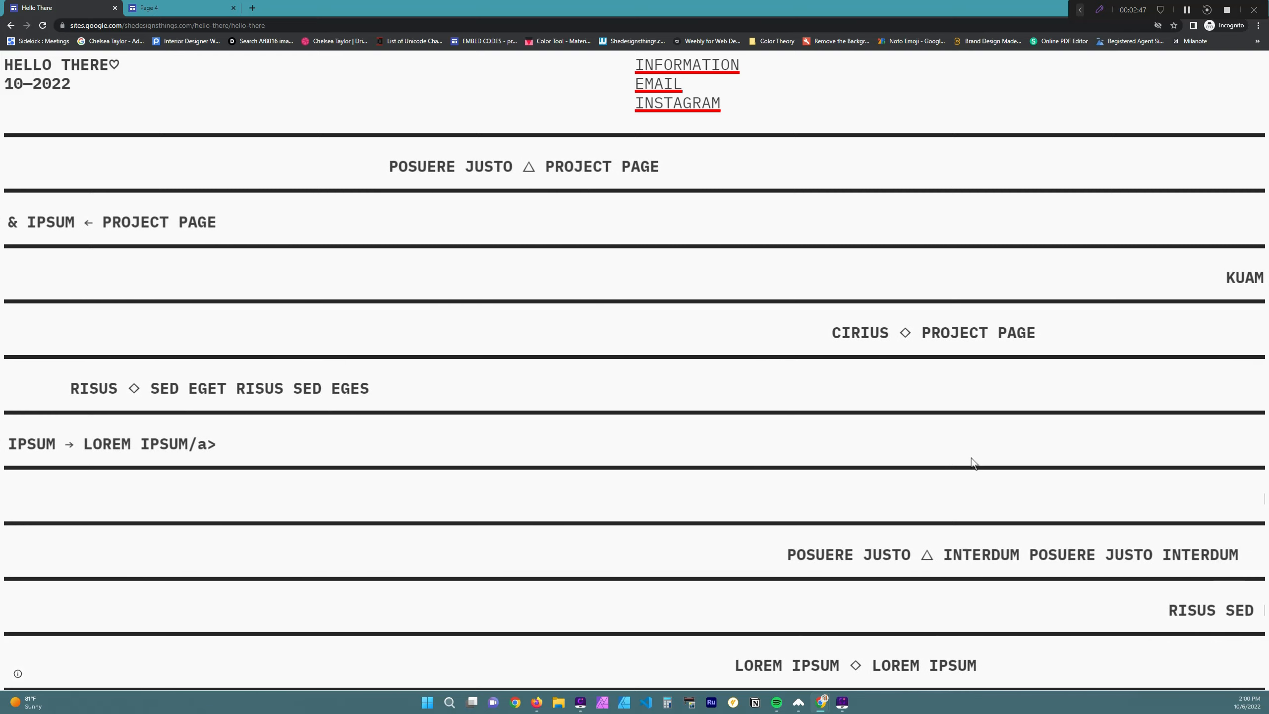
scroll(right, 3)
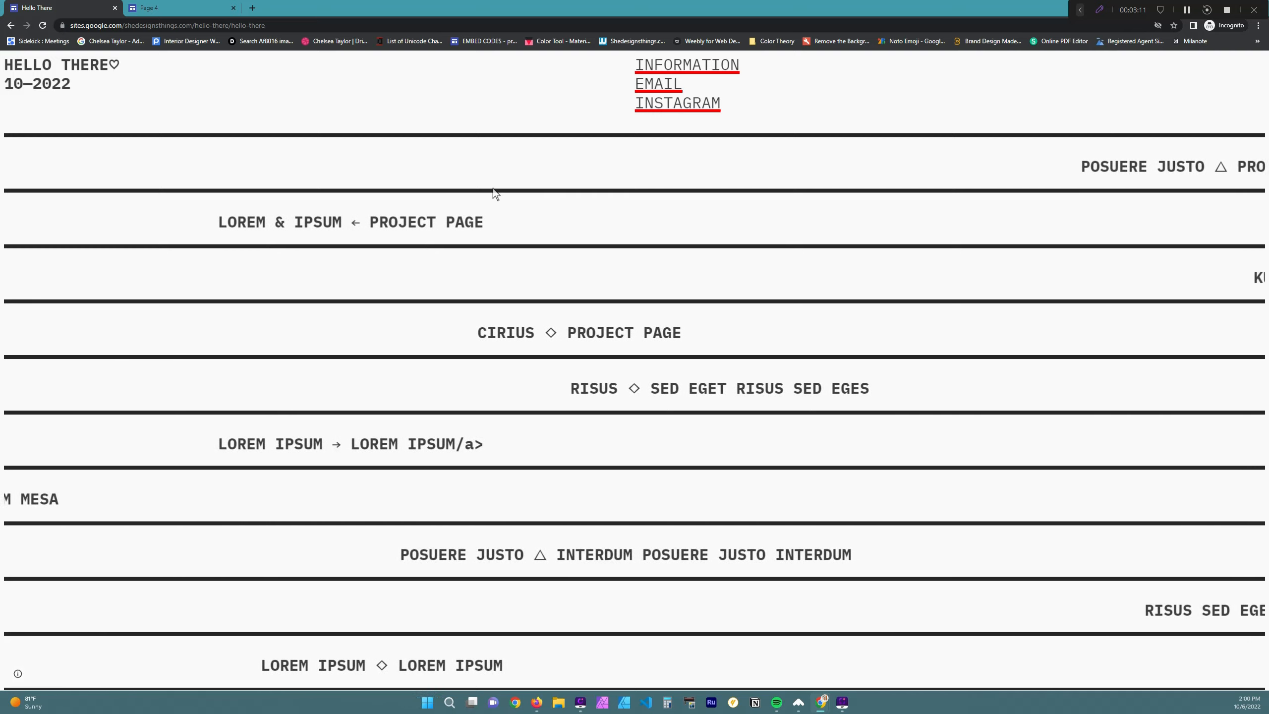
scroll(down, 3)
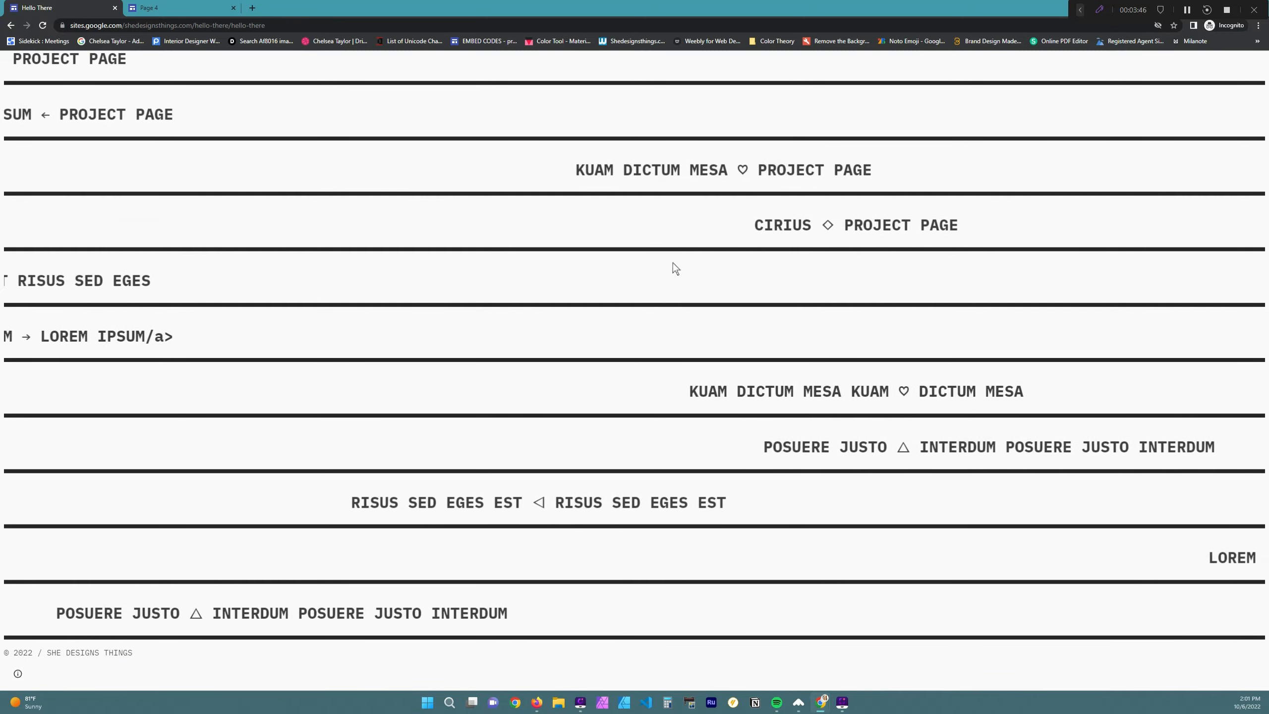
scroll(right, 3)
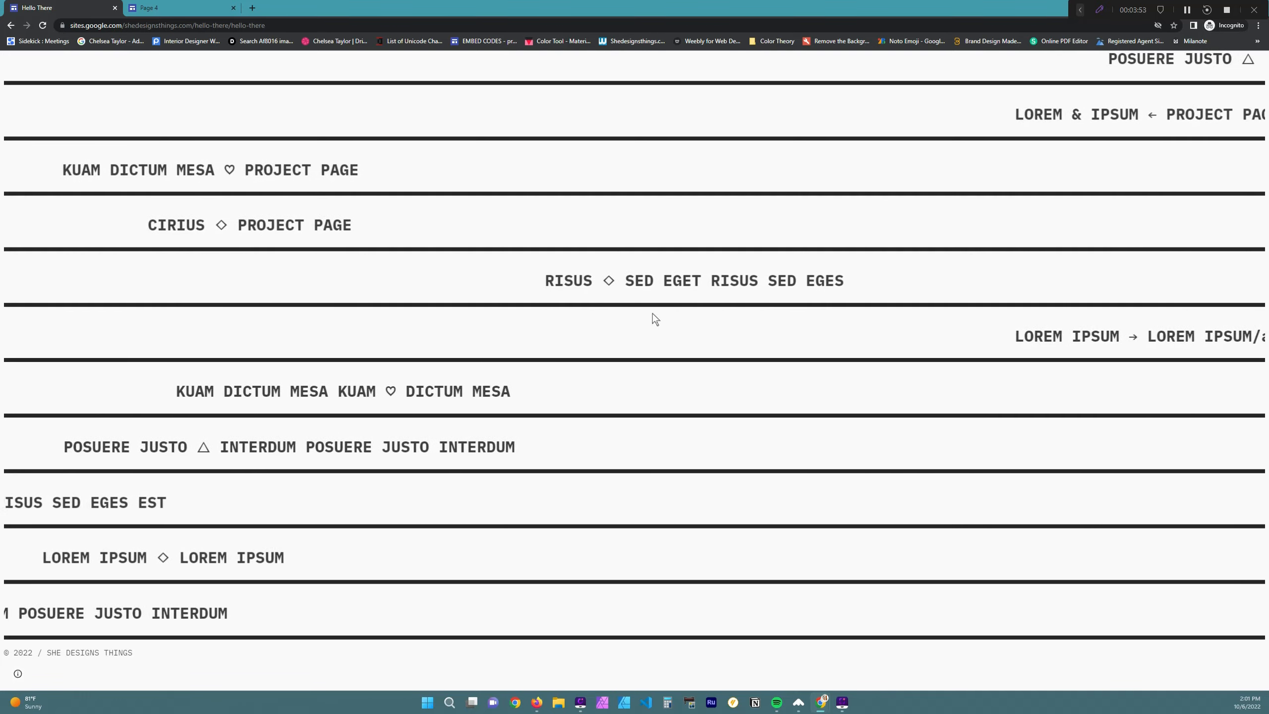
scroll(right, 3)
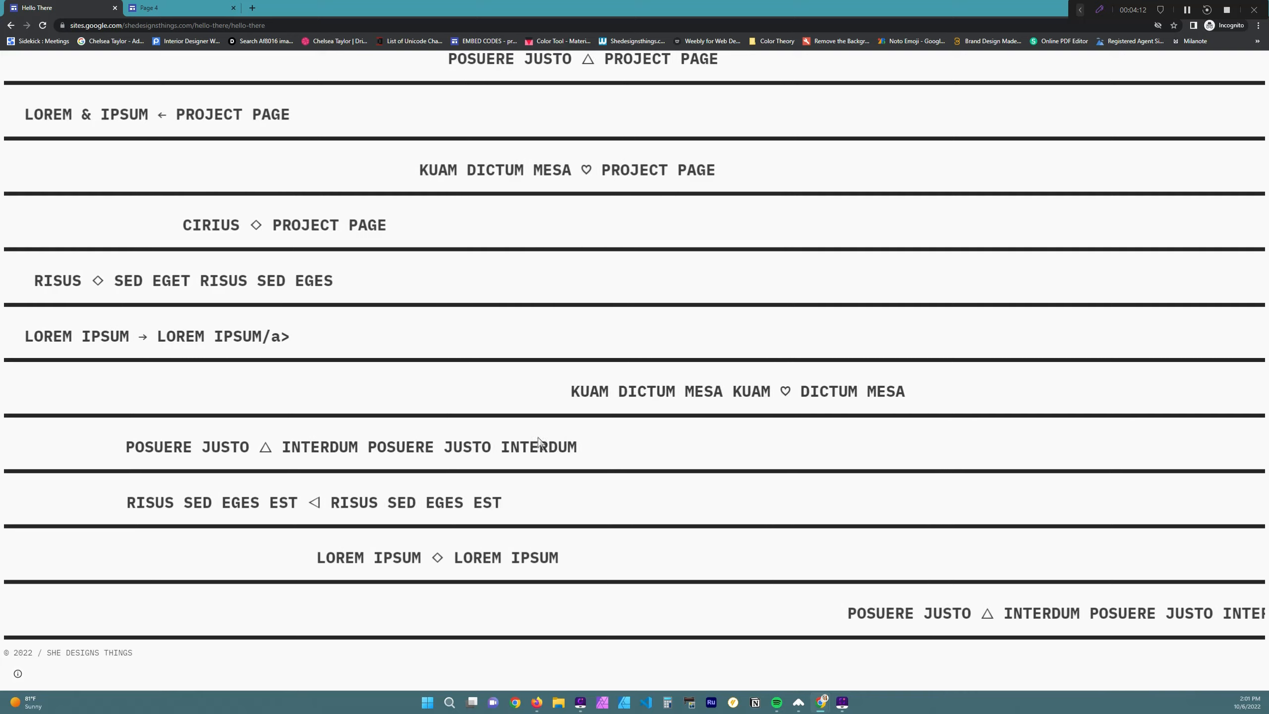
scroll(right, 3)
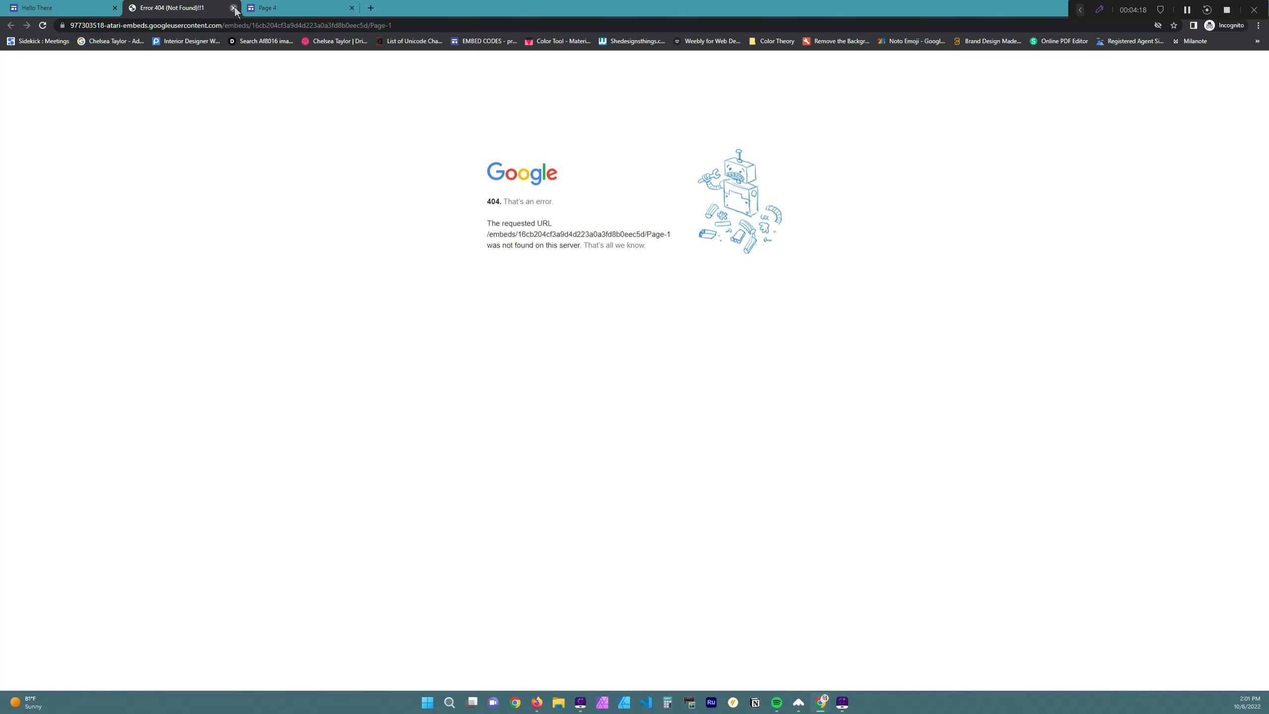
click(234, 7)
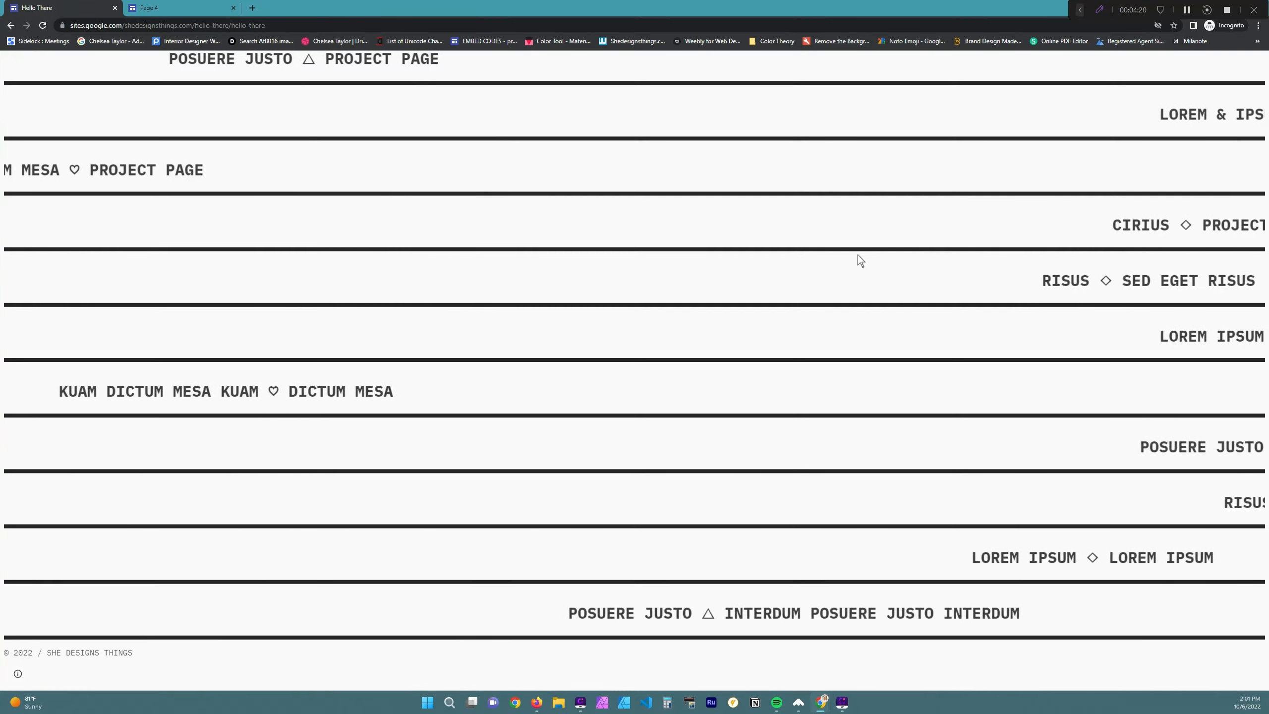
scroll(up, 3)
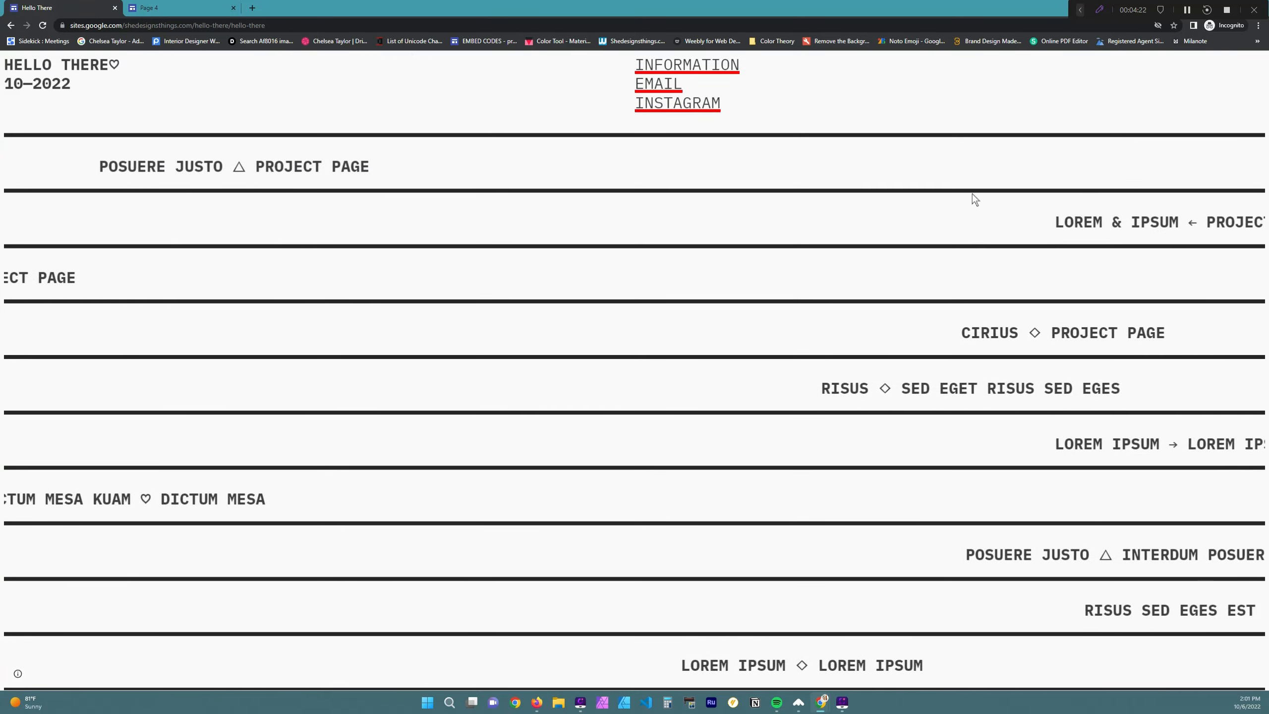